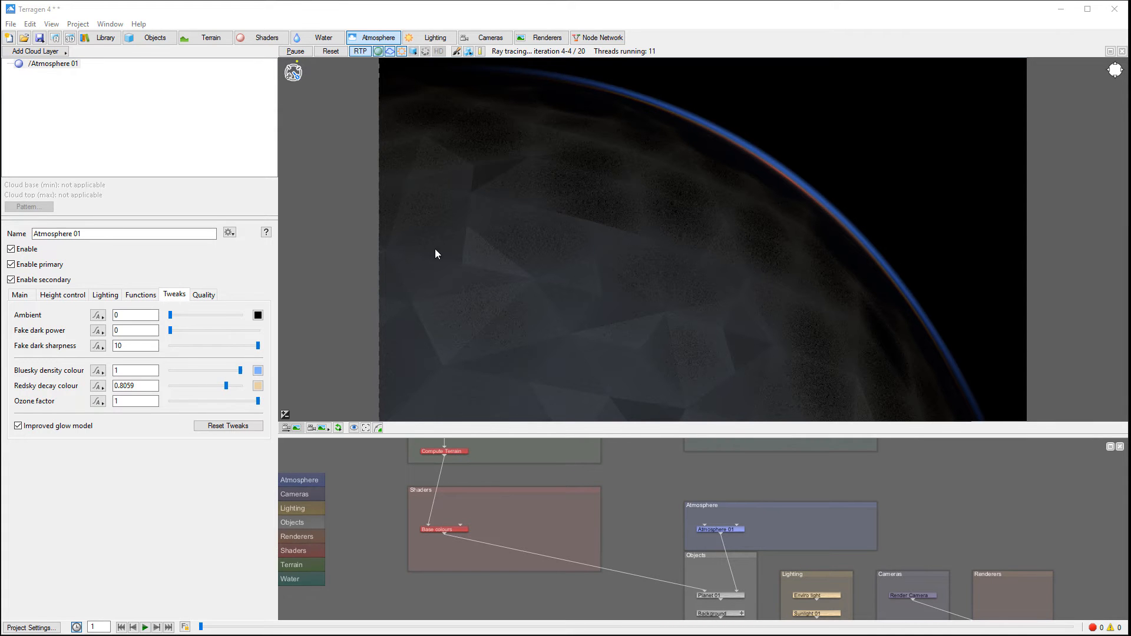
mouse_move(91, 413)
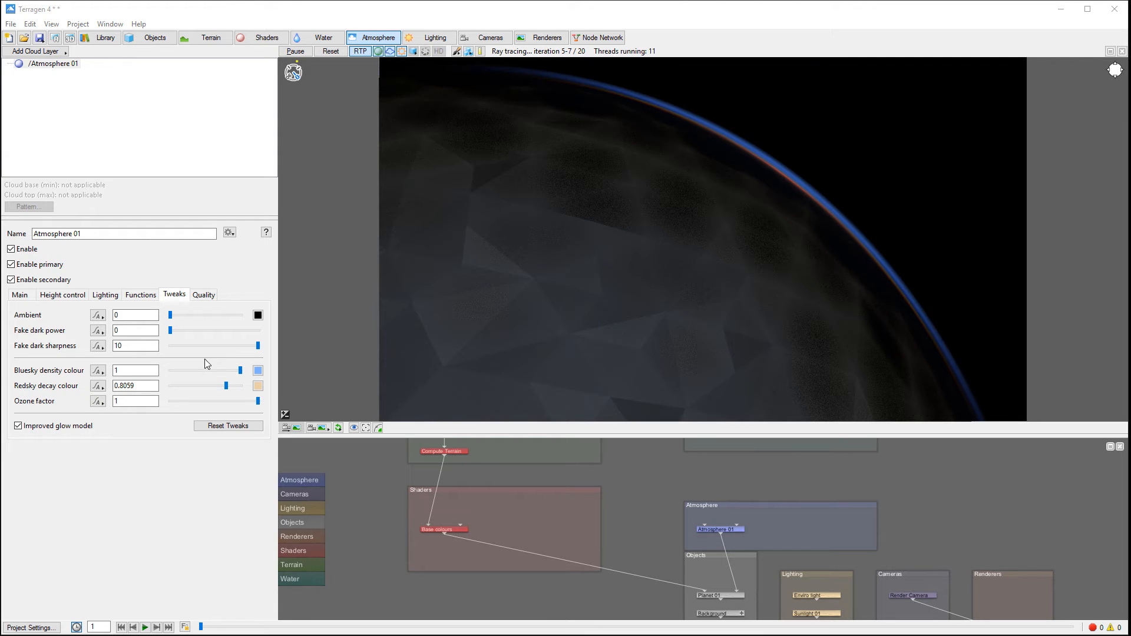
mouse_move(750, 144)
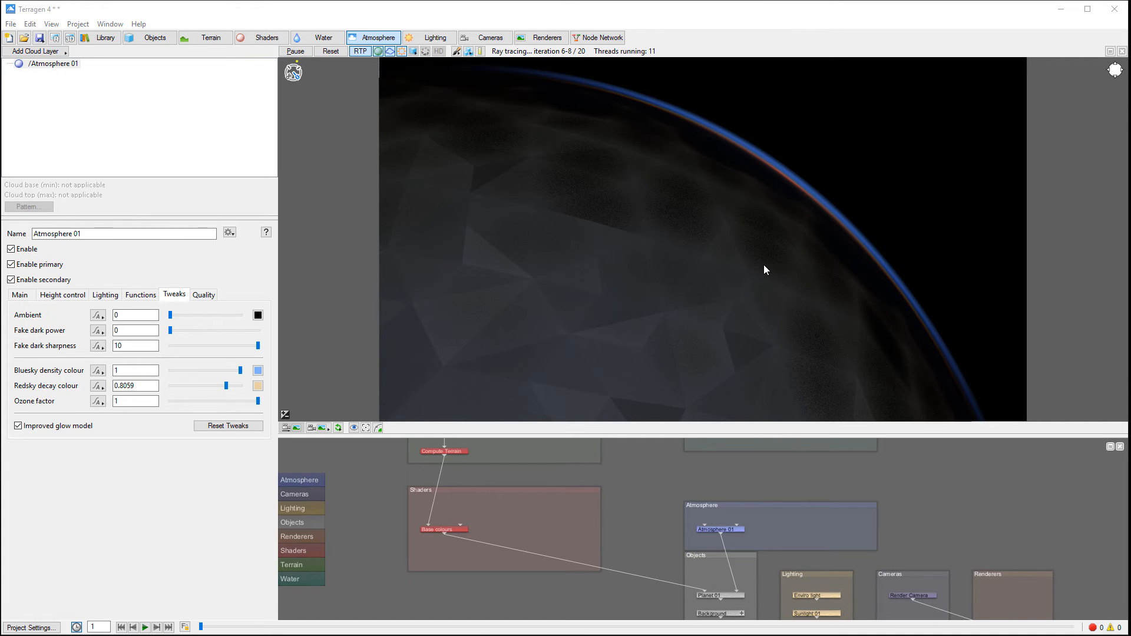
mouse_move(552, 141)
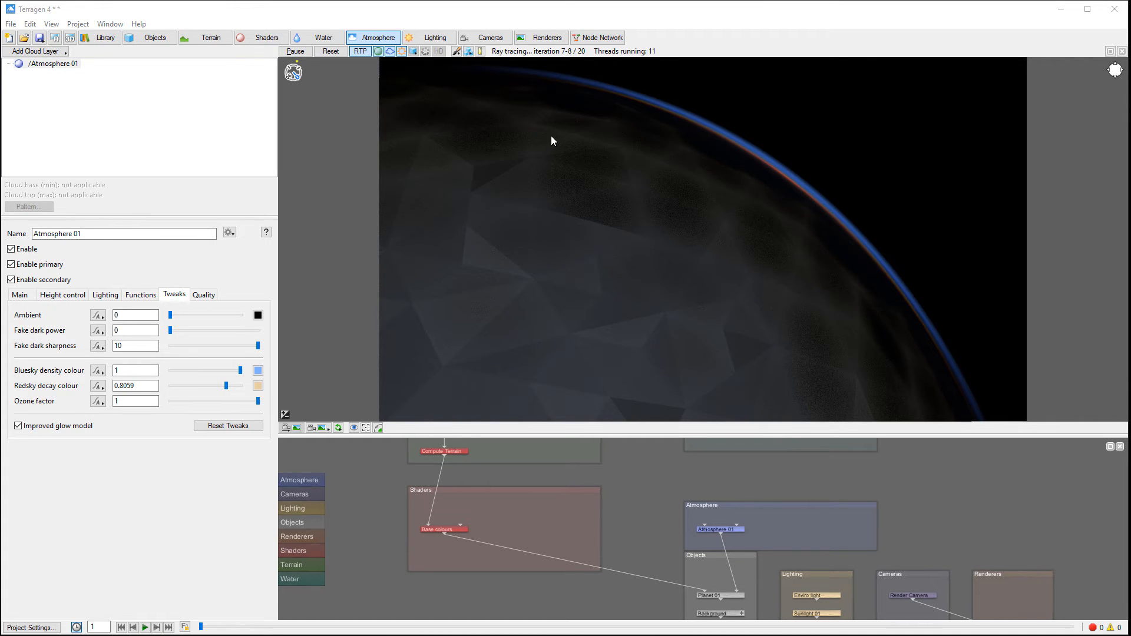
mouse_move(564, 149)
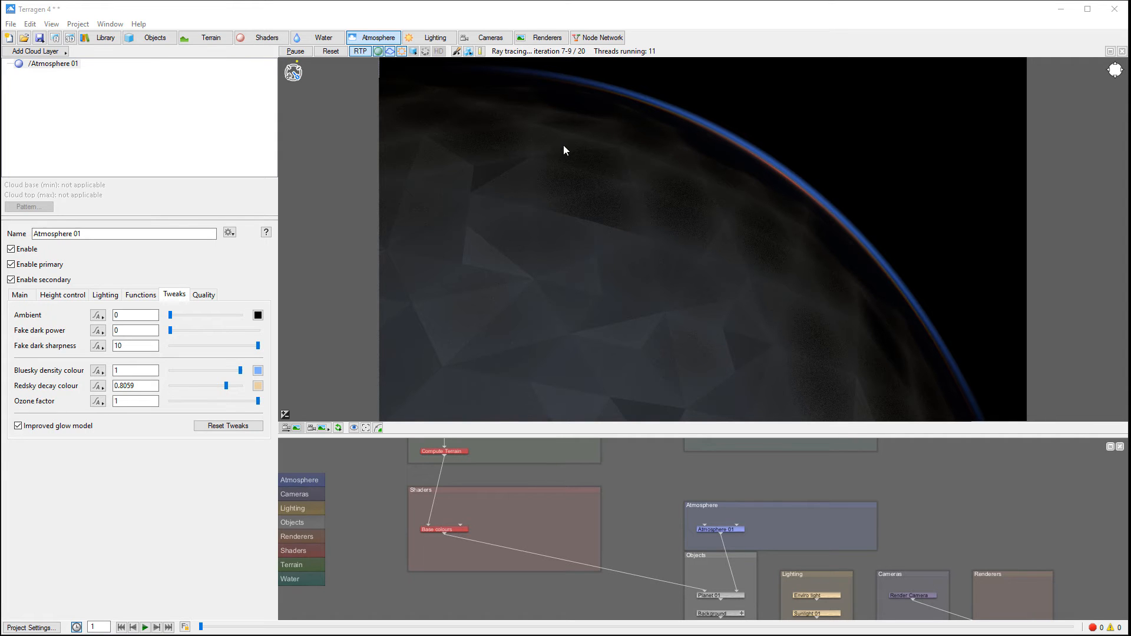
mouse_move(592, 131)
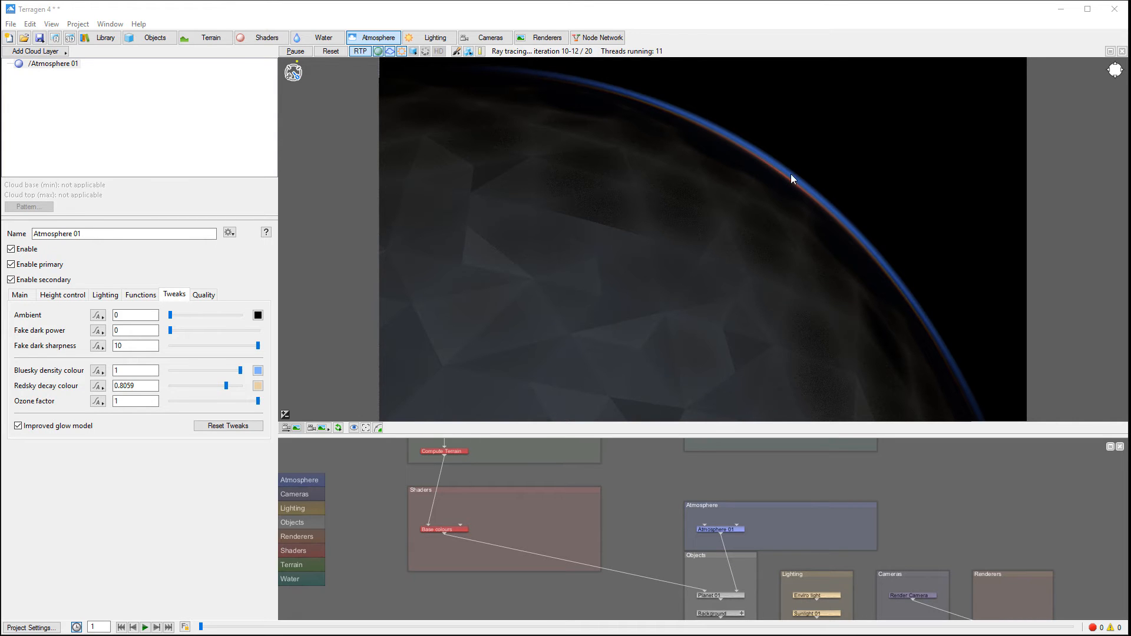
mouse_move(956, 404)
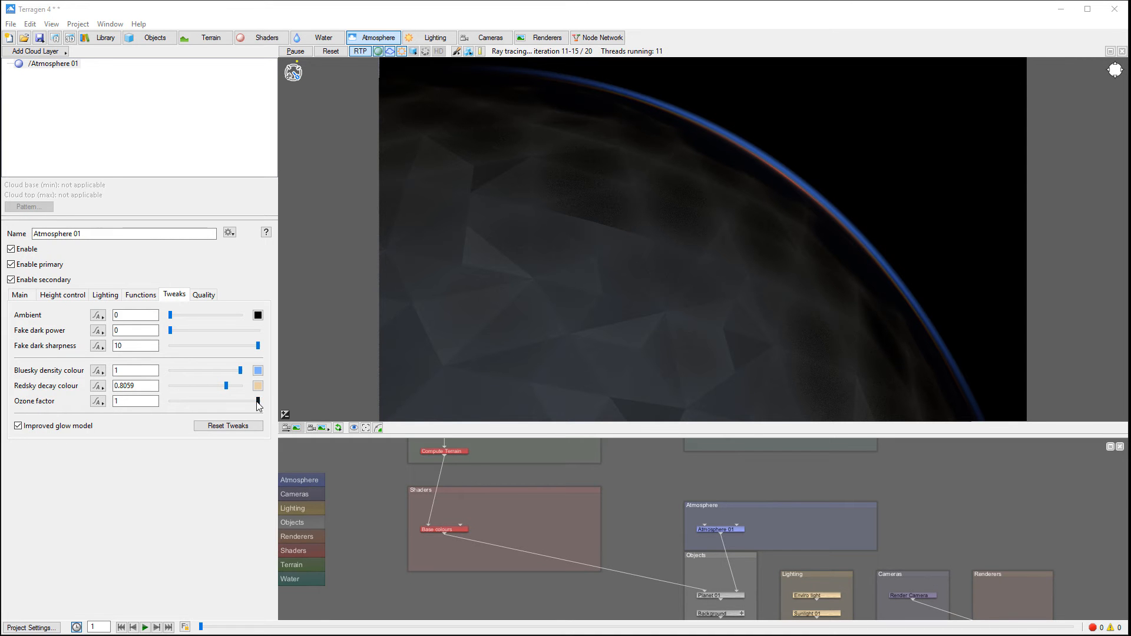
Step: Lower Atmosphere 01's Ozone factor from 1 to 0 for the space view comparison
left_click_drag(258, 401, 203, 400)
type("0")
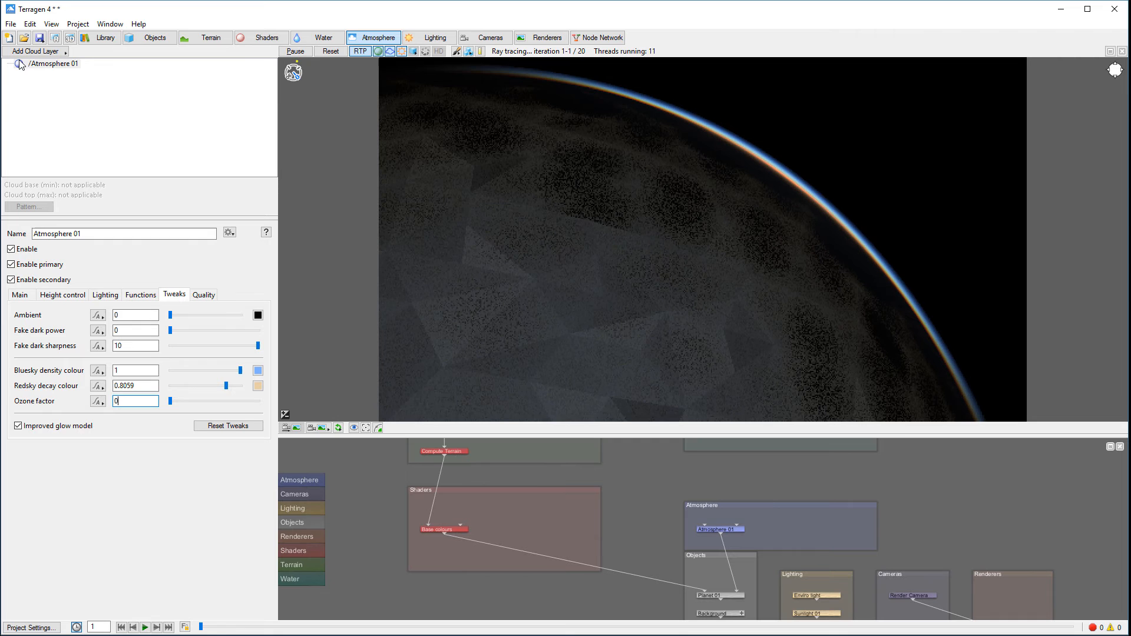
left_click(56, 37)
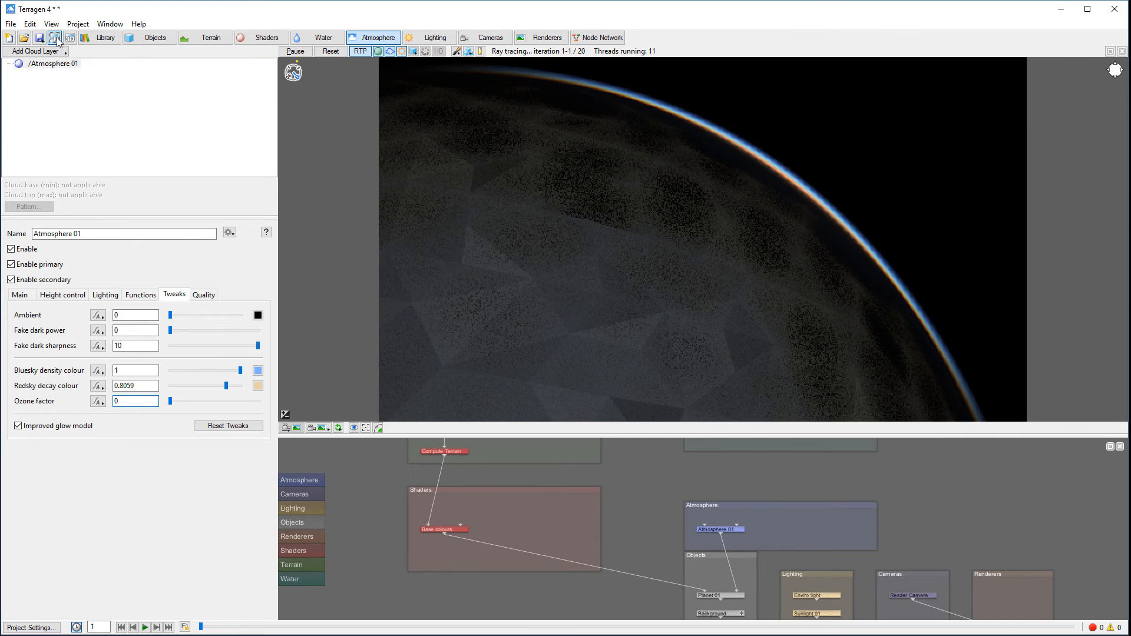
left_click(54, 37)
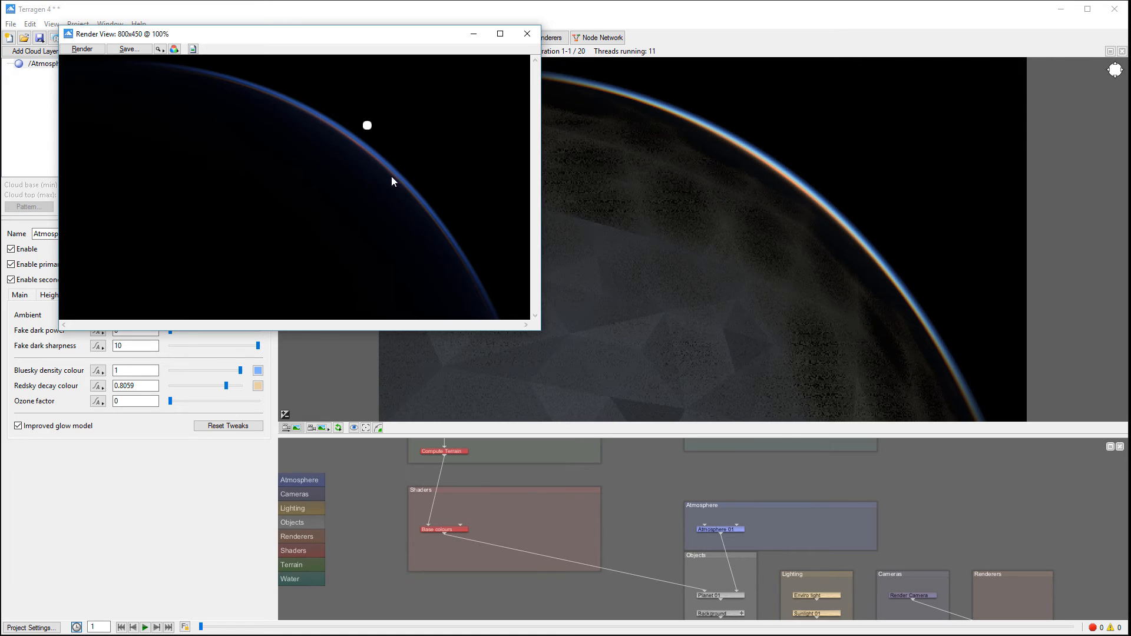
left_click(81, 49)
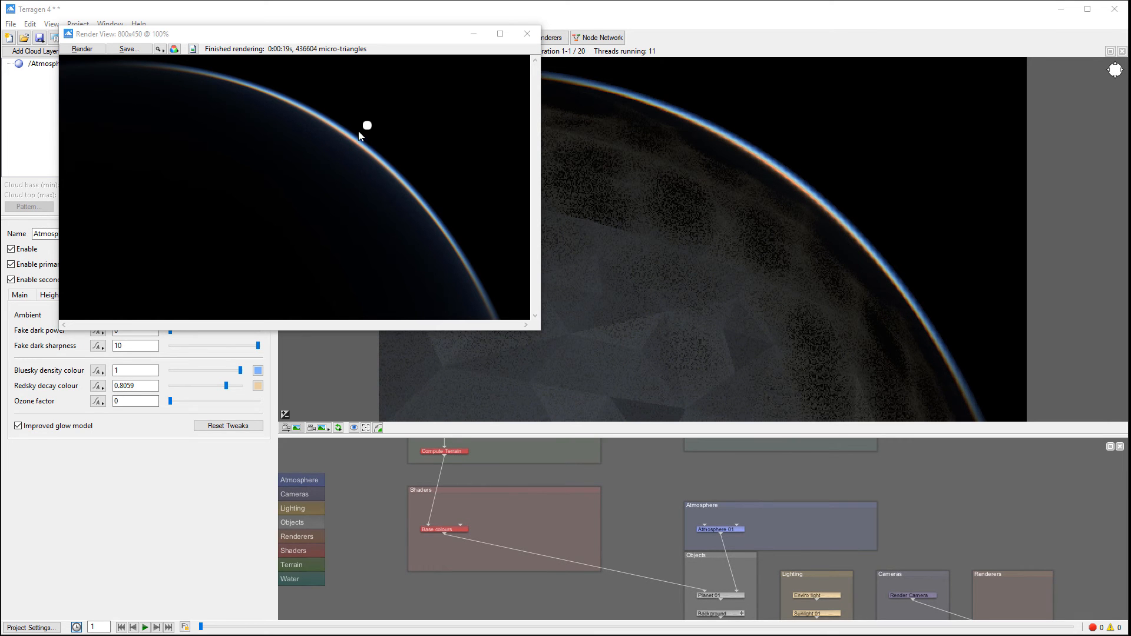
mouse_move(689, 150)
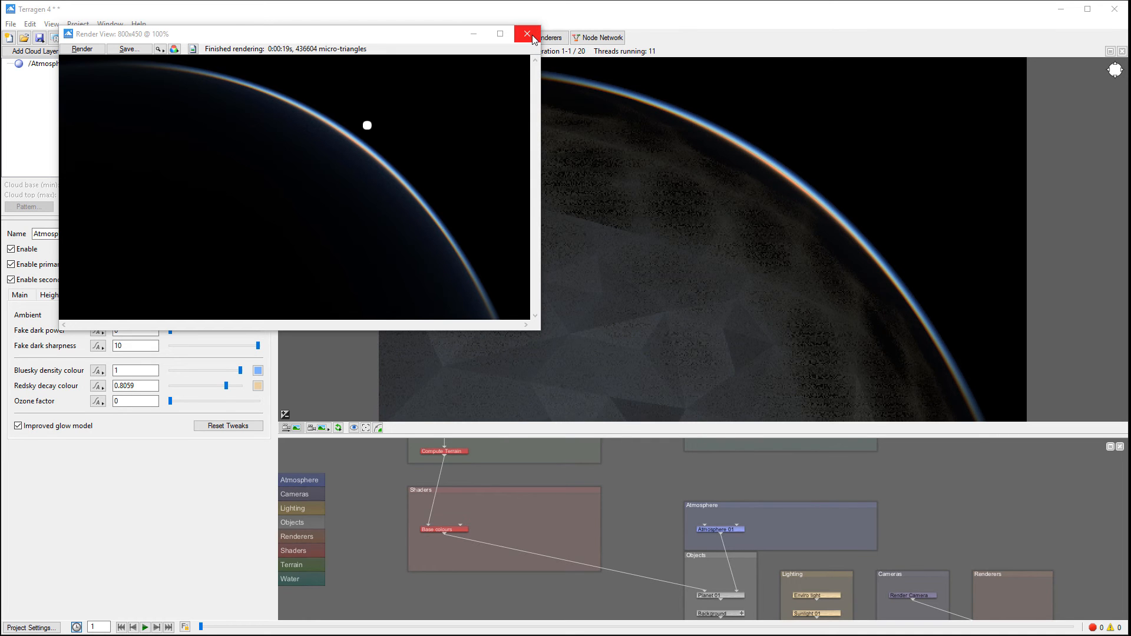
left_click(527, 34)
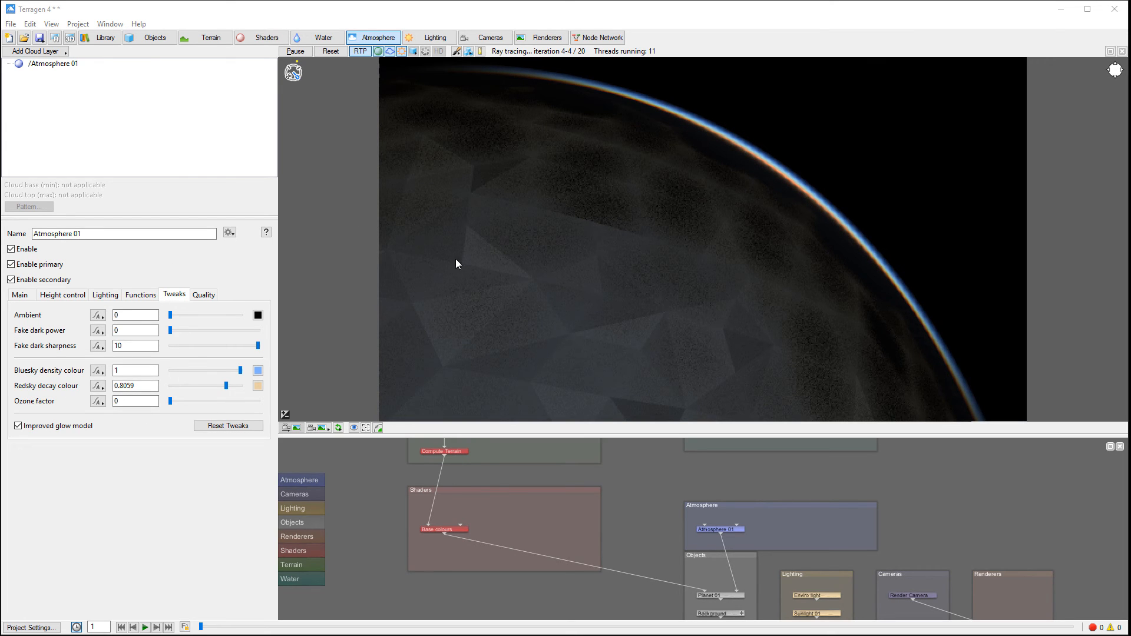
mouse_move(693, 276)
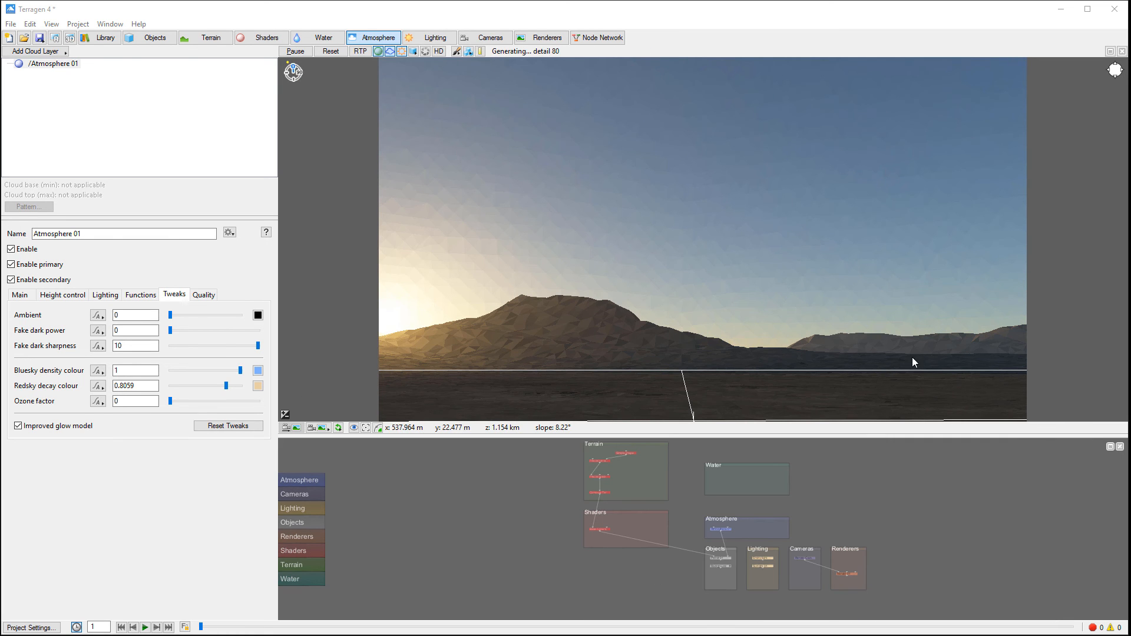
left_click(360, 50)
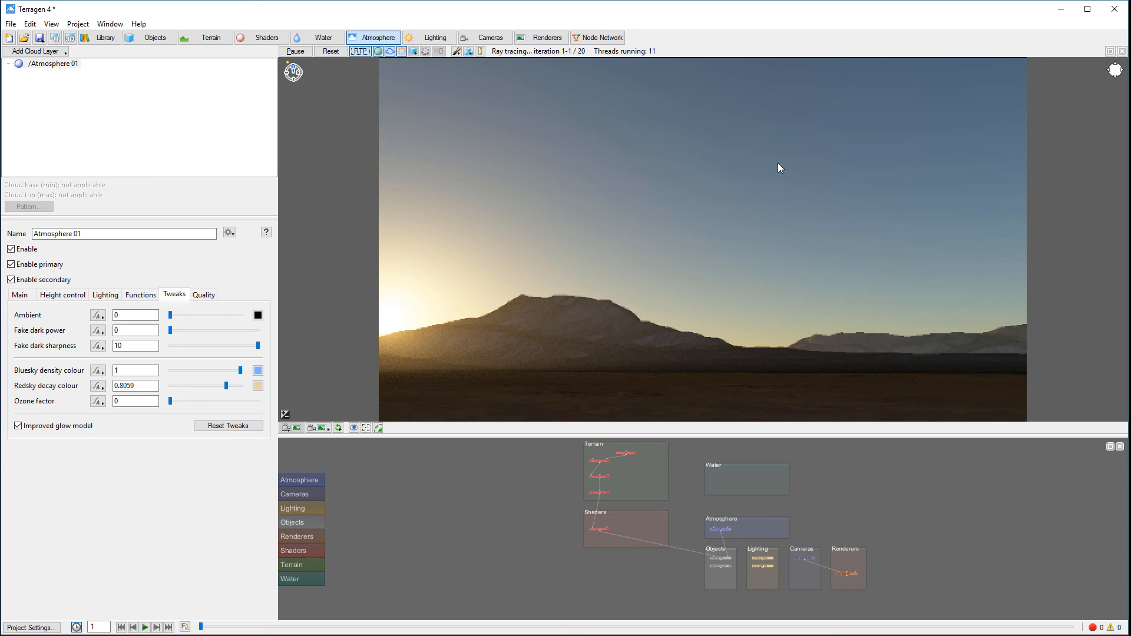
mouse_move(996, 129)
type("1")
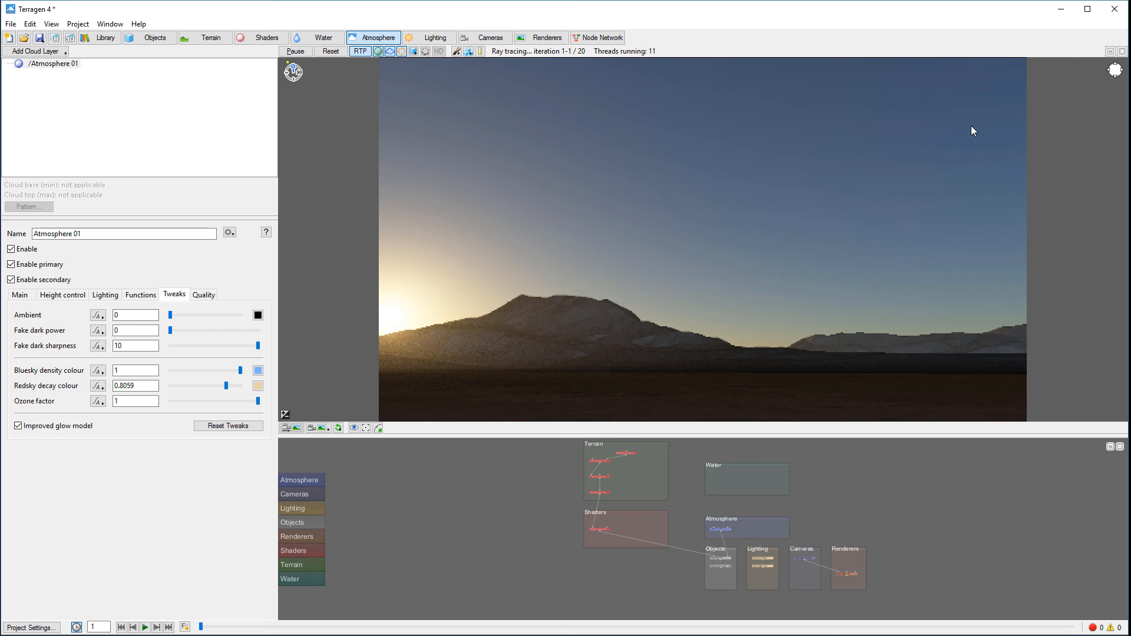
mouse_move(718, 273)
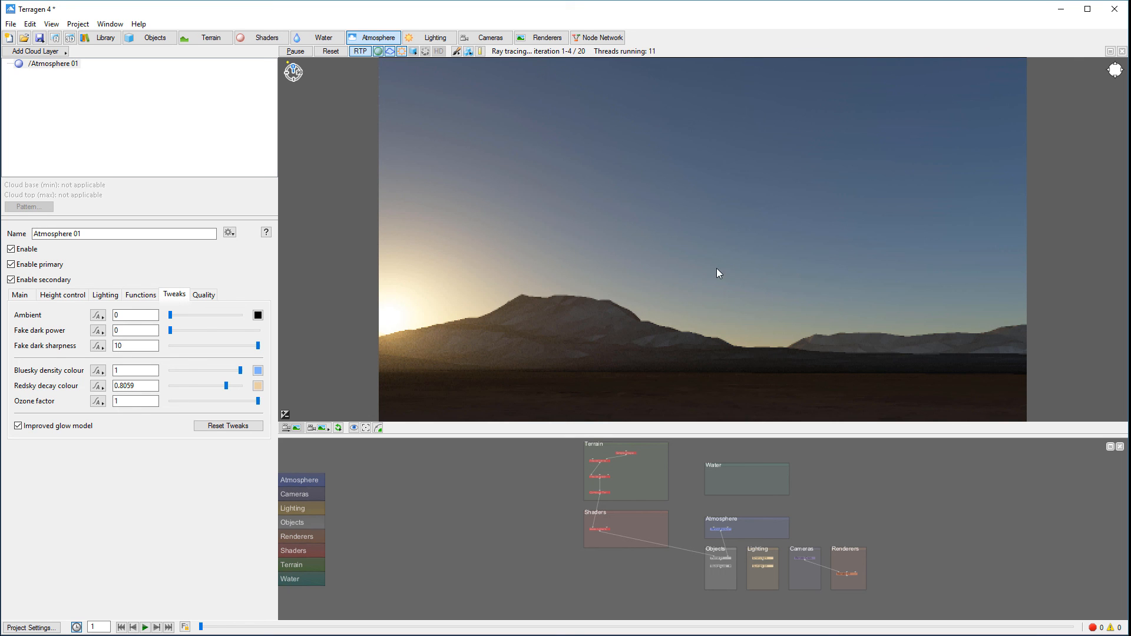